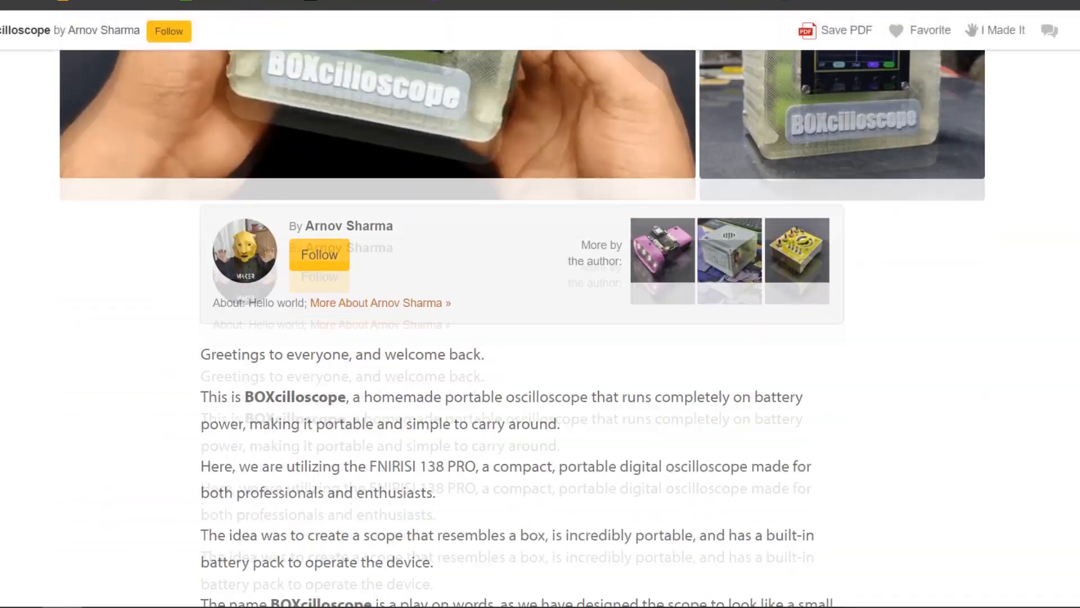
# - Scroll the Google shopping panel to the Keysight EDUX1052A price of ₹42,999 with free delivery
pyautogui.scroll(-3)
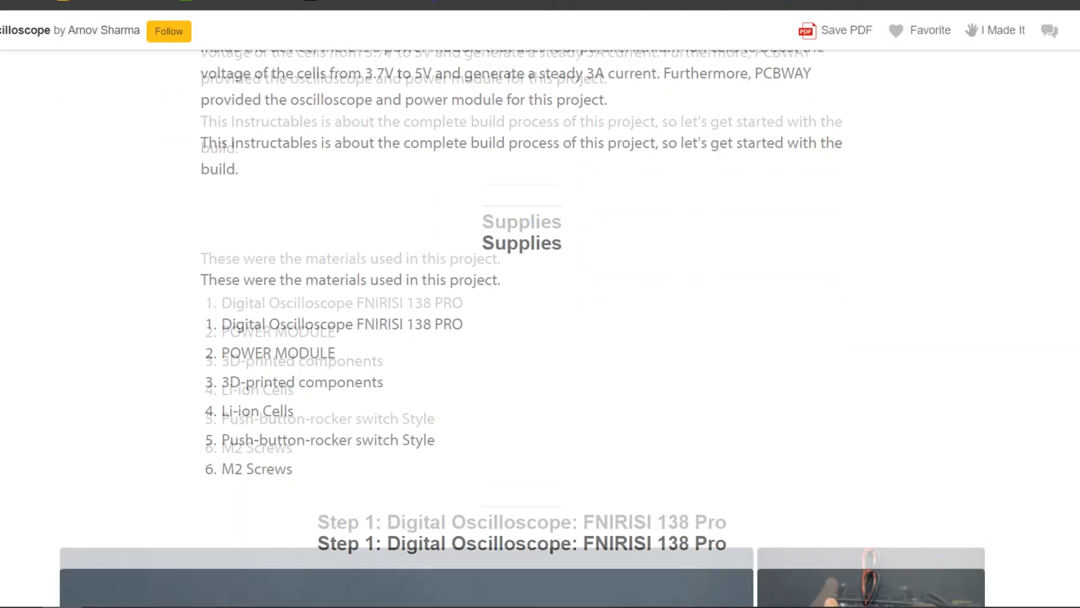
pyautogui.scroll(-3)
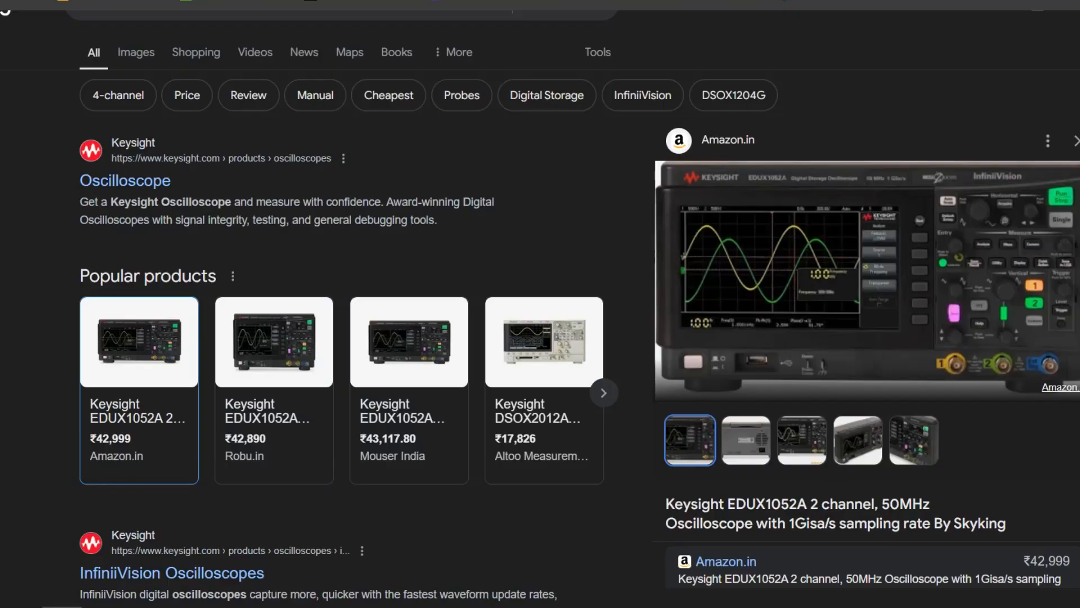
pyautogui.scroll(-3)
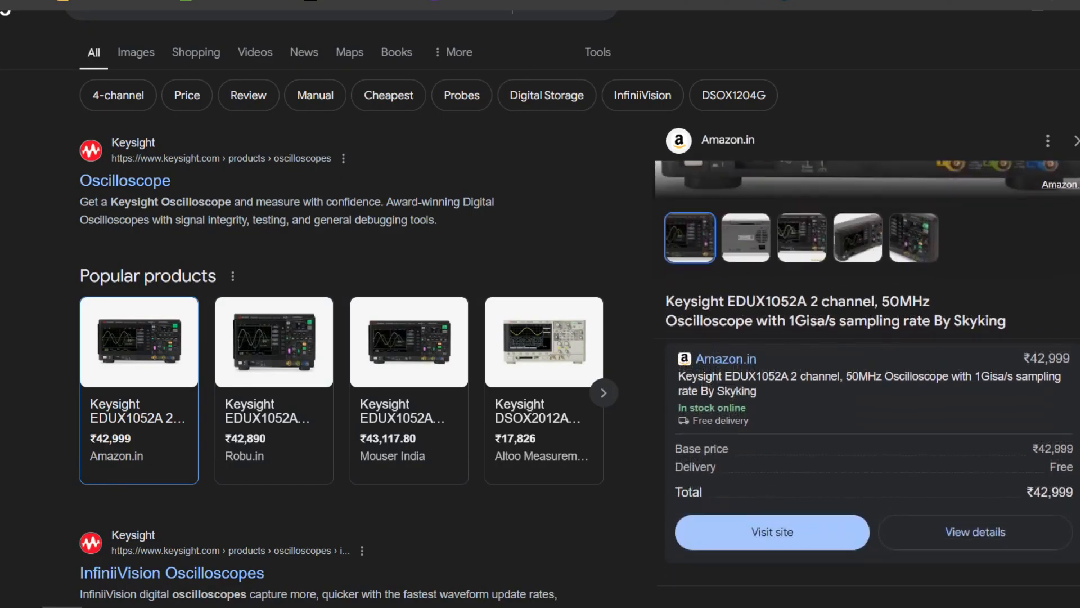
pyautogui.scroll(-3)
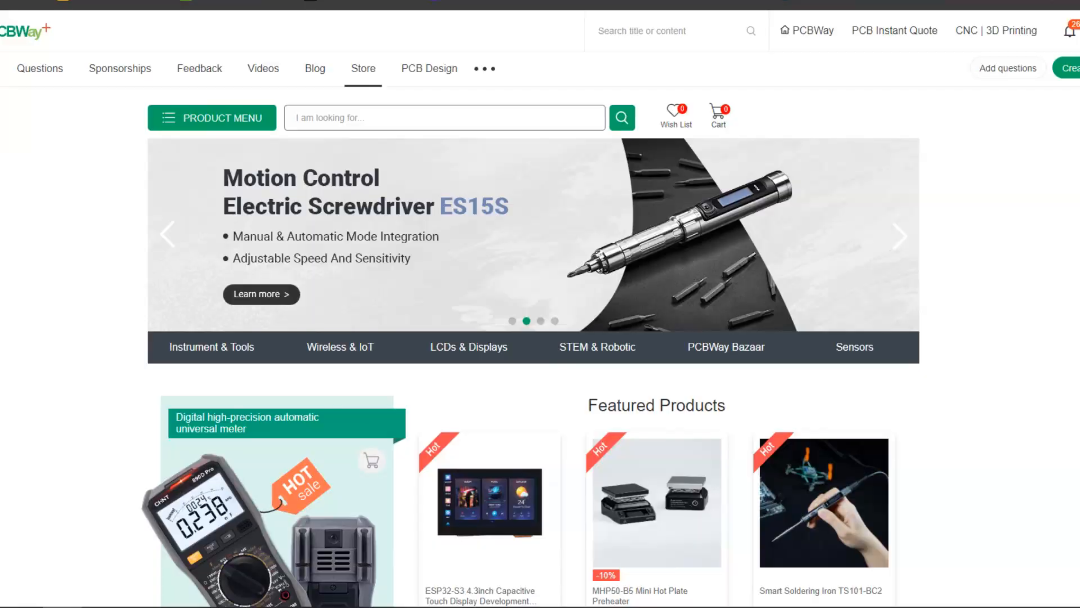
# - Scroll the PCBWay store and open the FNIR138PRO oscilloscope product page
pyautogui.scroll(-3)
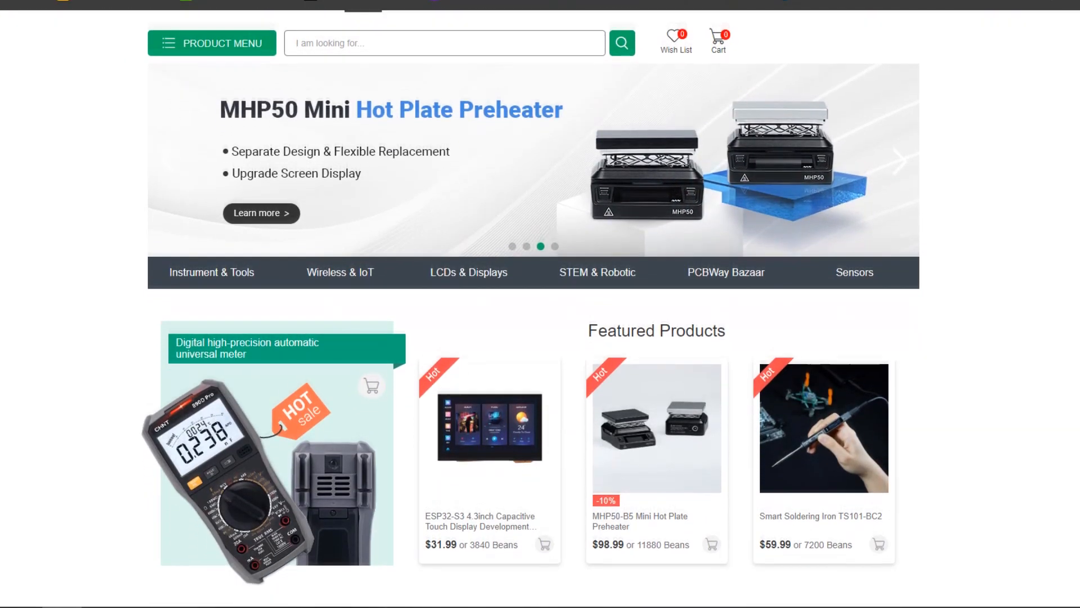
pyautogui.scroll(-3)
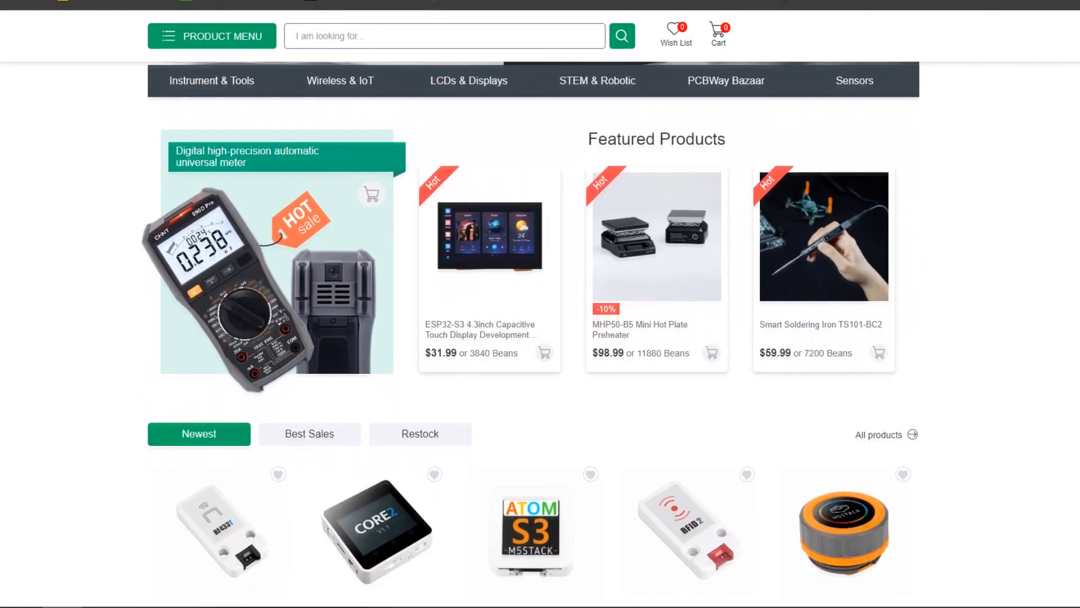
pyautogui.scroll(-3)
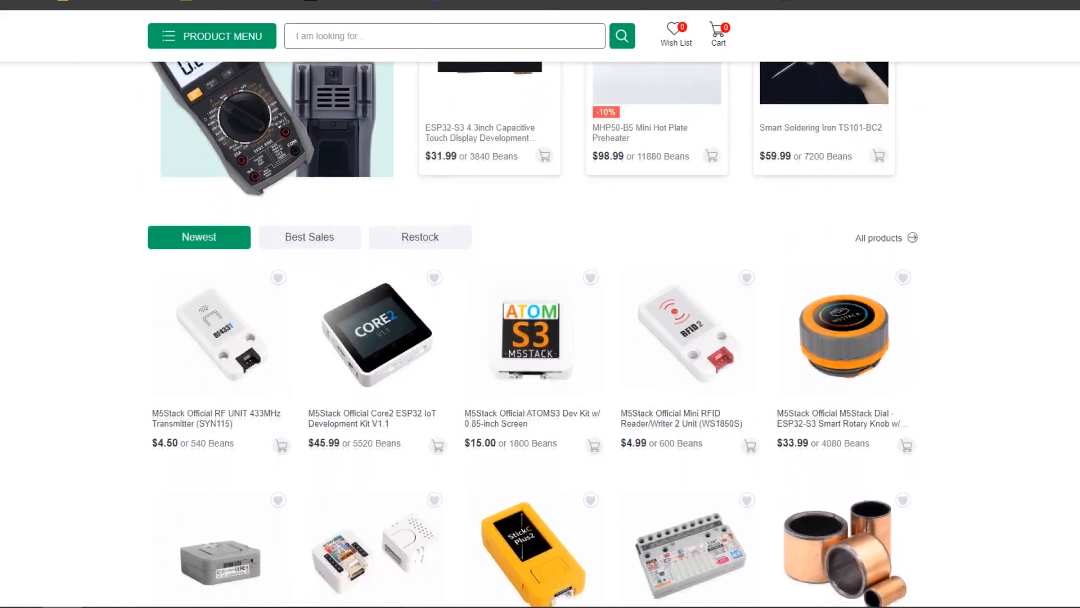
pyautogui.scroll(-3)
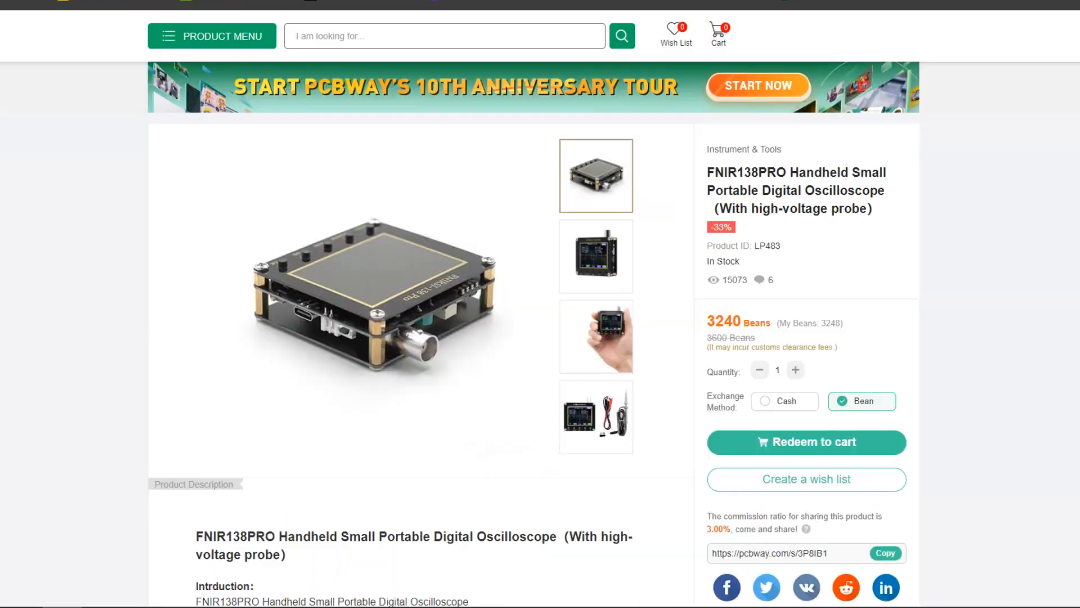
pyautogui.doubleClick(723, 321)
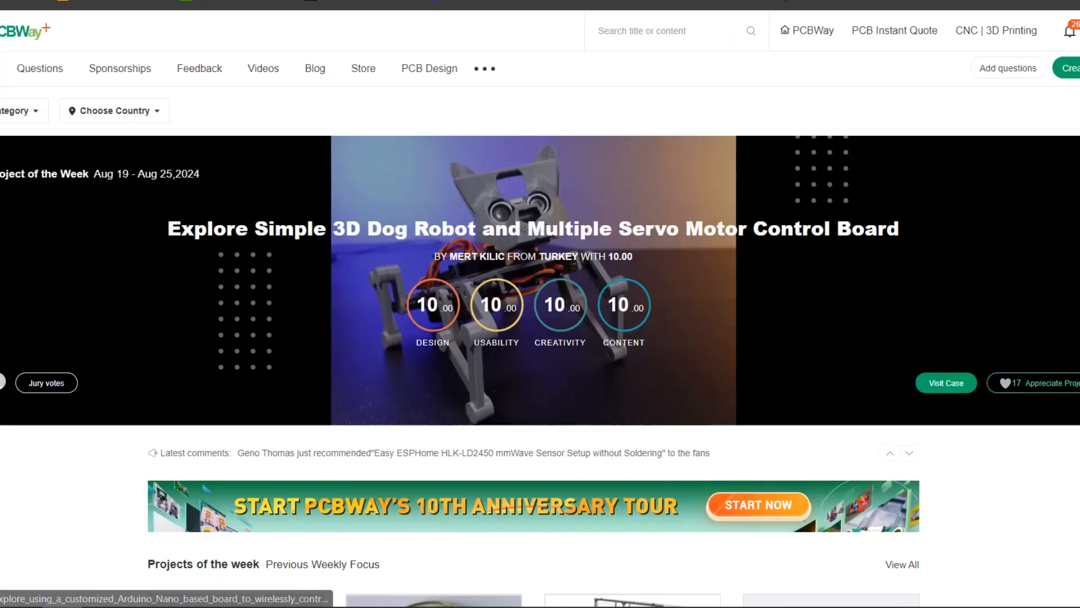
# - Scroll the PCBWay community home page through the project of the week and featured projects
pyautogui.scroll(-3)
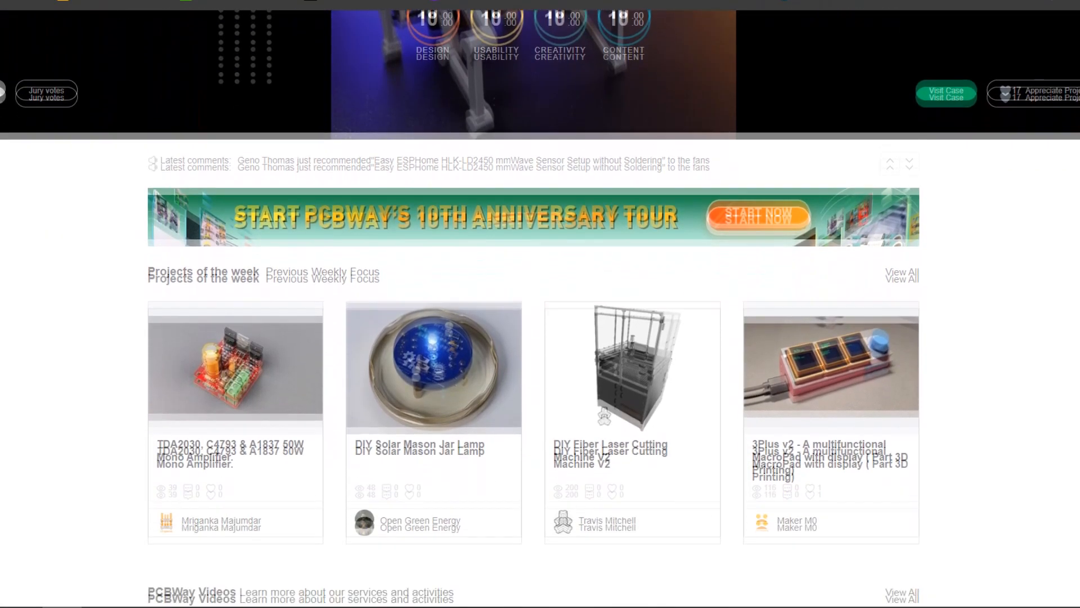
pyautogui.scroll(-3)
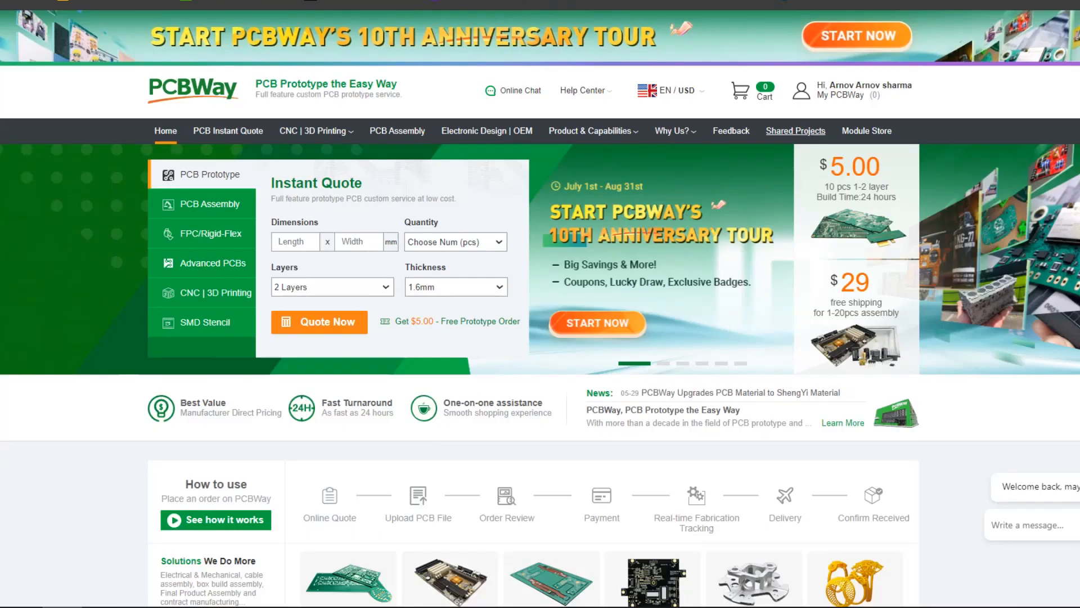
# - Scroll the PCBWay main home page through services, factory statistics and customer reviews
pyautogui.scroll(-3)
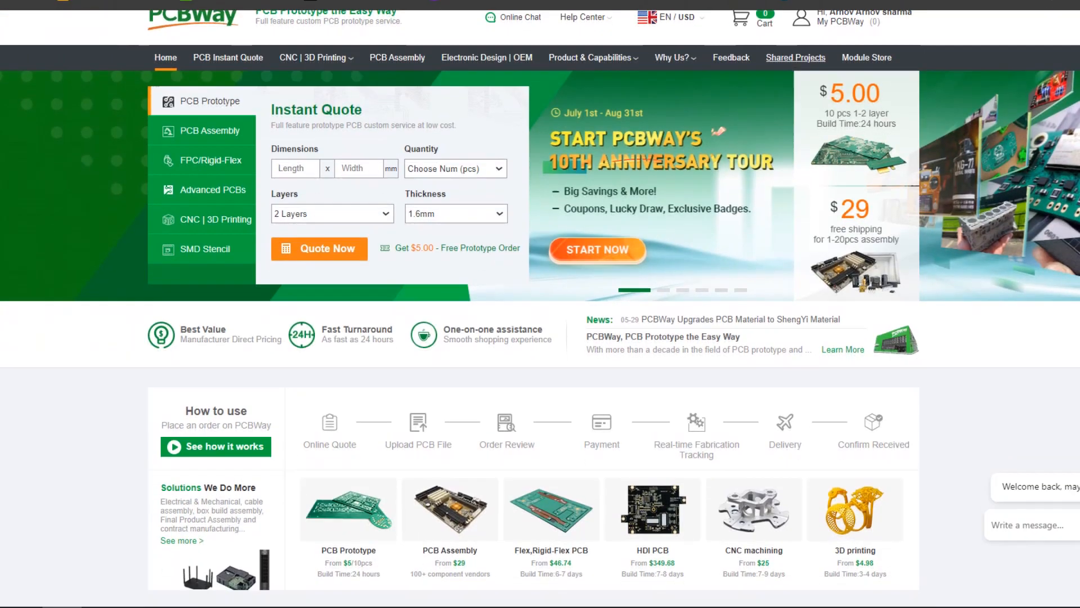
pyautogui.scroll(-3)
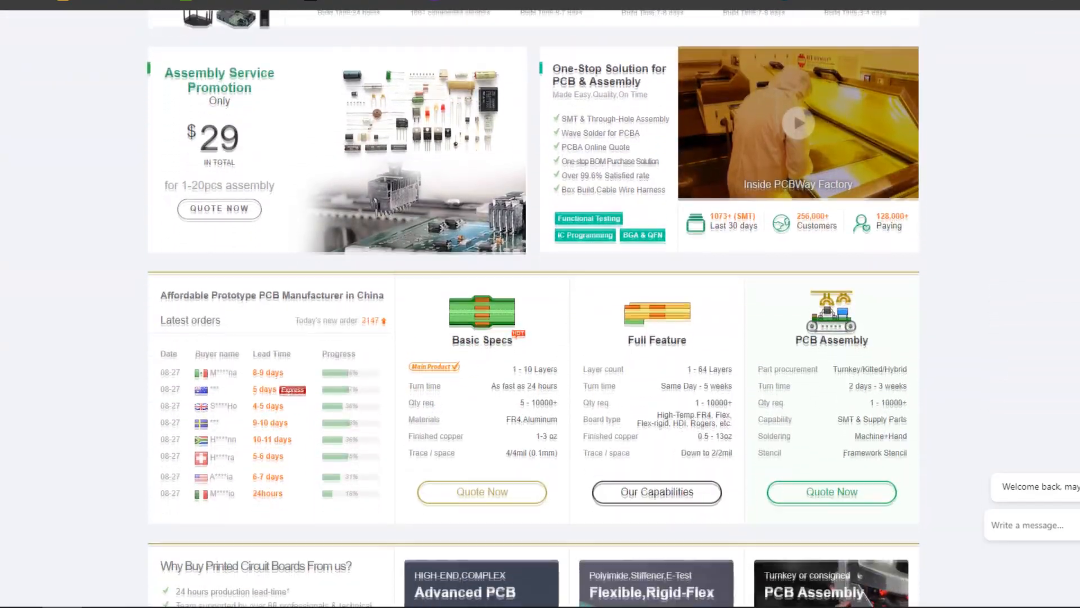
pyautogui.scroll(-3)
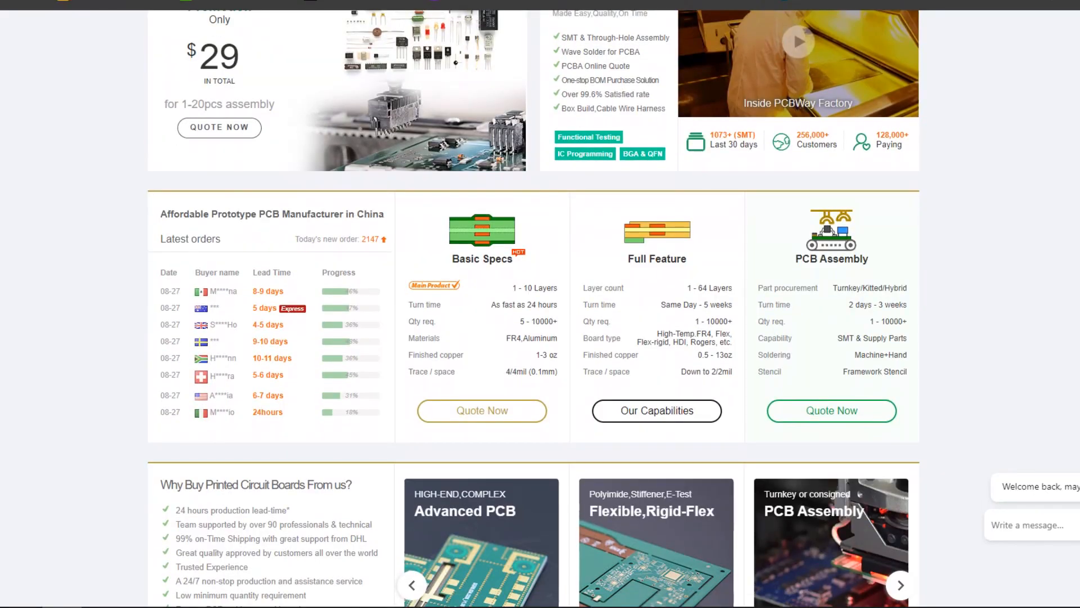
pyautogui.scroll(-3)
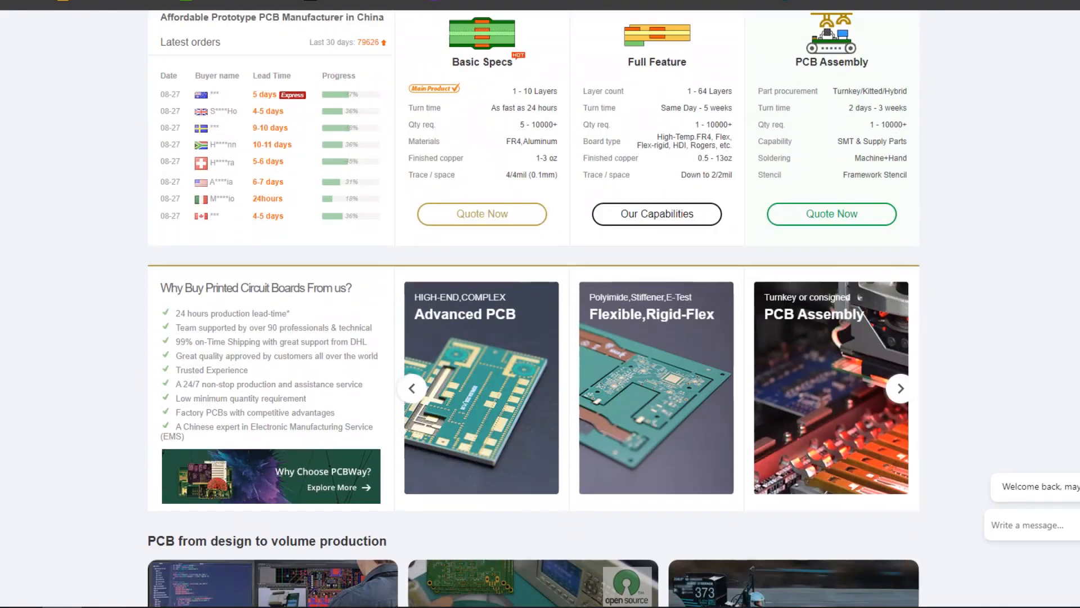
pyautogui.scroll(-3)
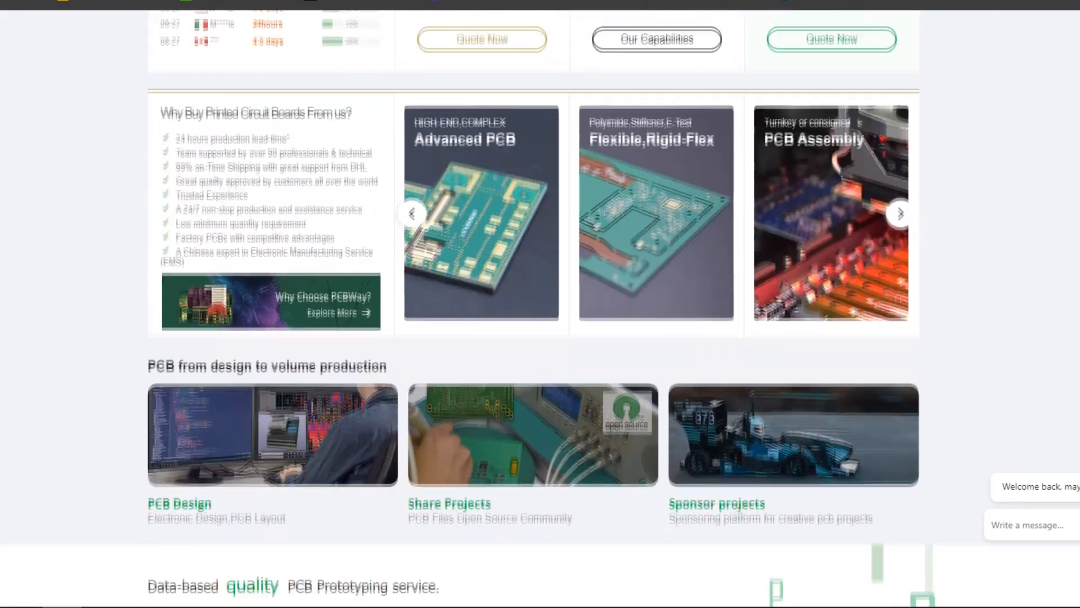
pyautogui.scroll(-3)
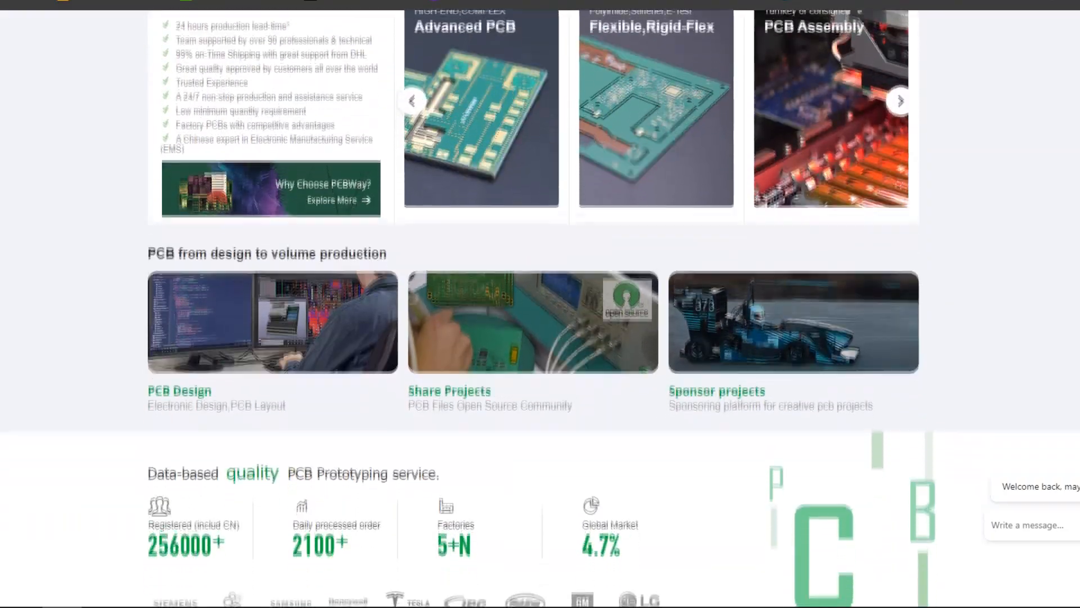
pyautogui.scroll(-3)
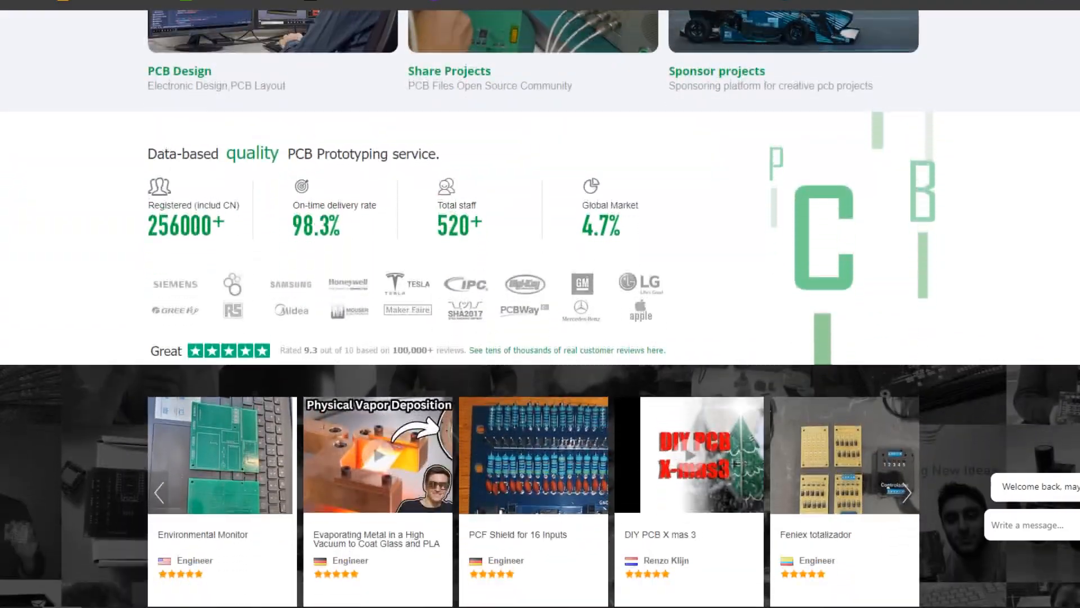
pyautogui.scroll(-3)
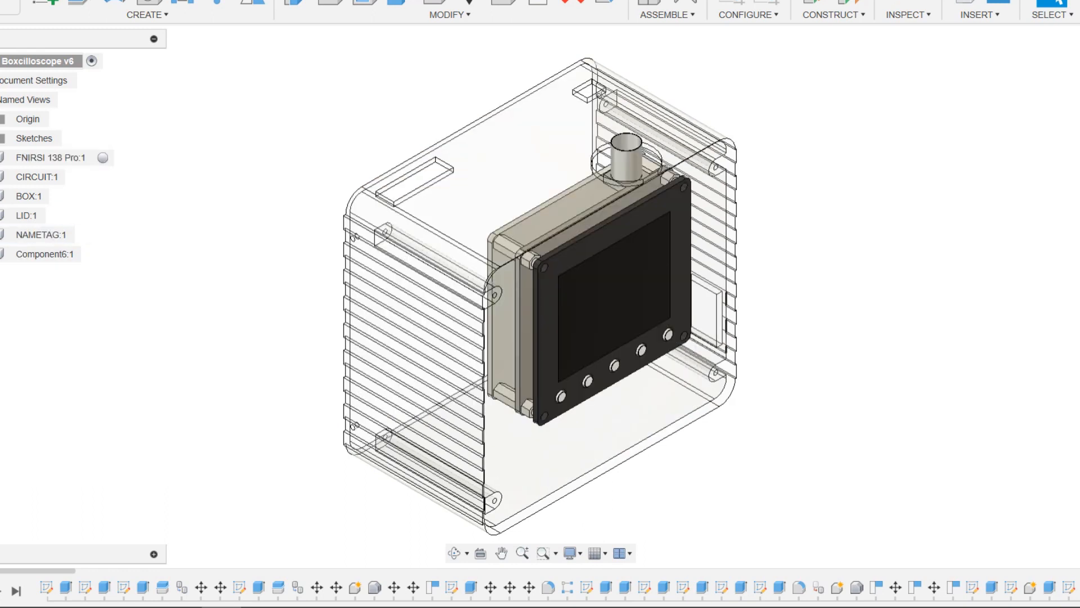
pyautogui.click(45, 254)
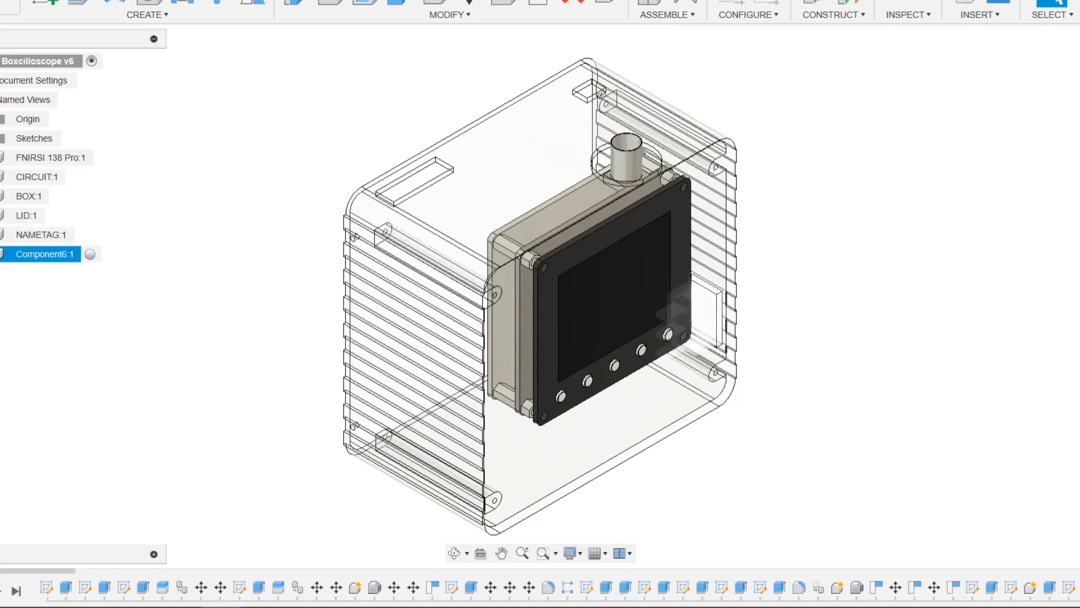
pyautogui.click(36, 177)
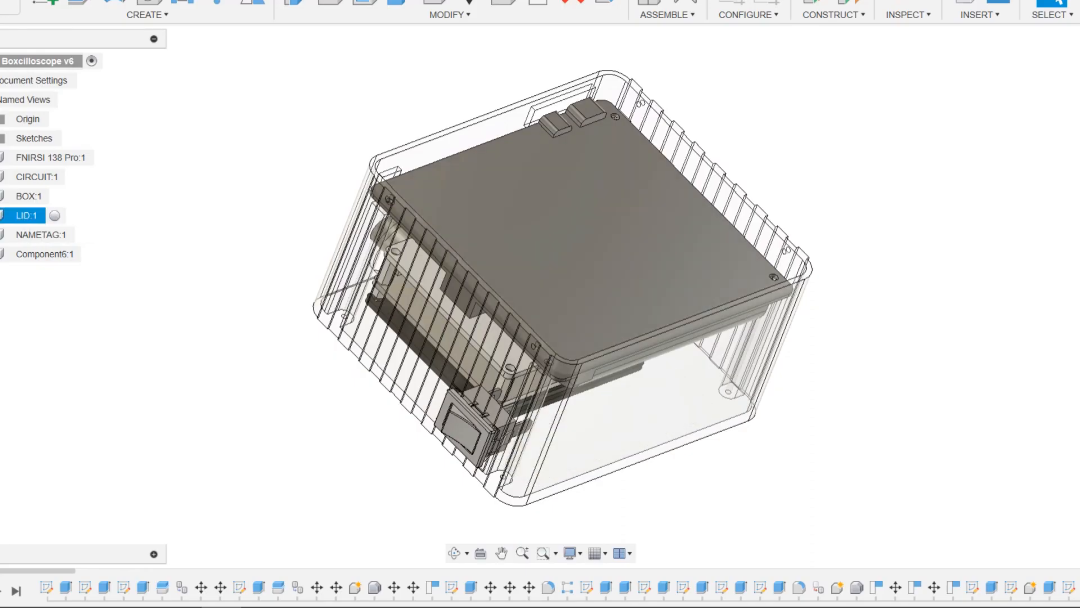
pyautogui.click(27, 214)
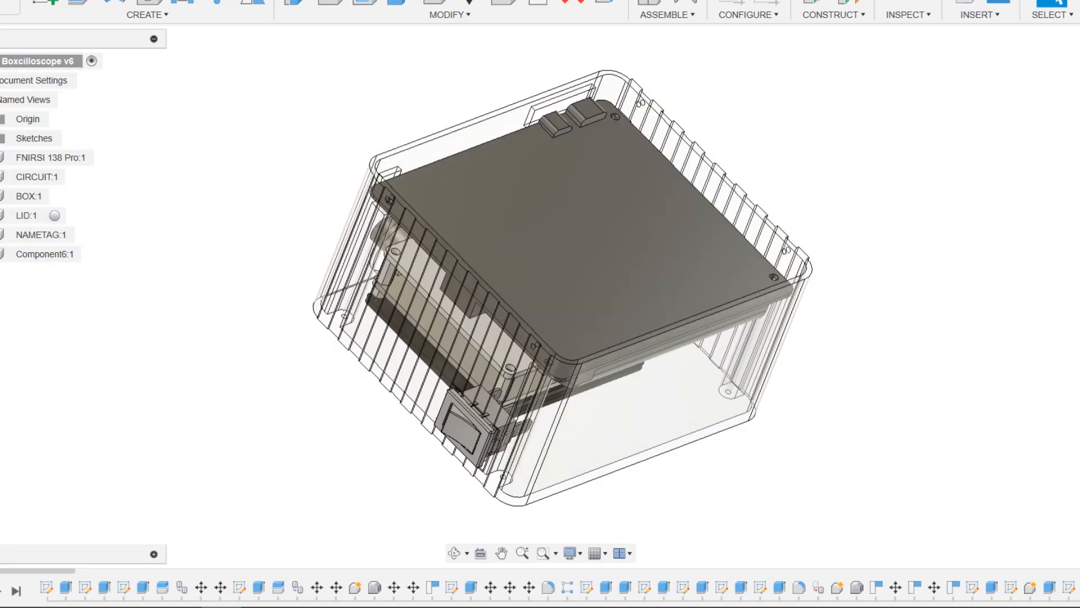